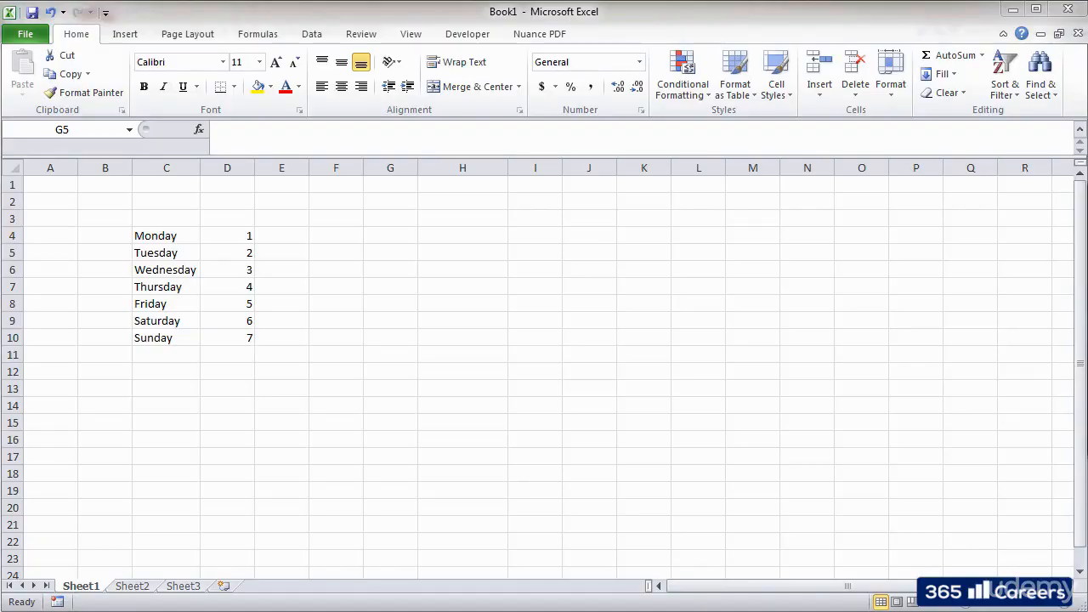
Practice selecting column D, the Saturday cell, a number cell, and the whole Friday row
{"action": "left_click", "coordinate": [390, 253]}
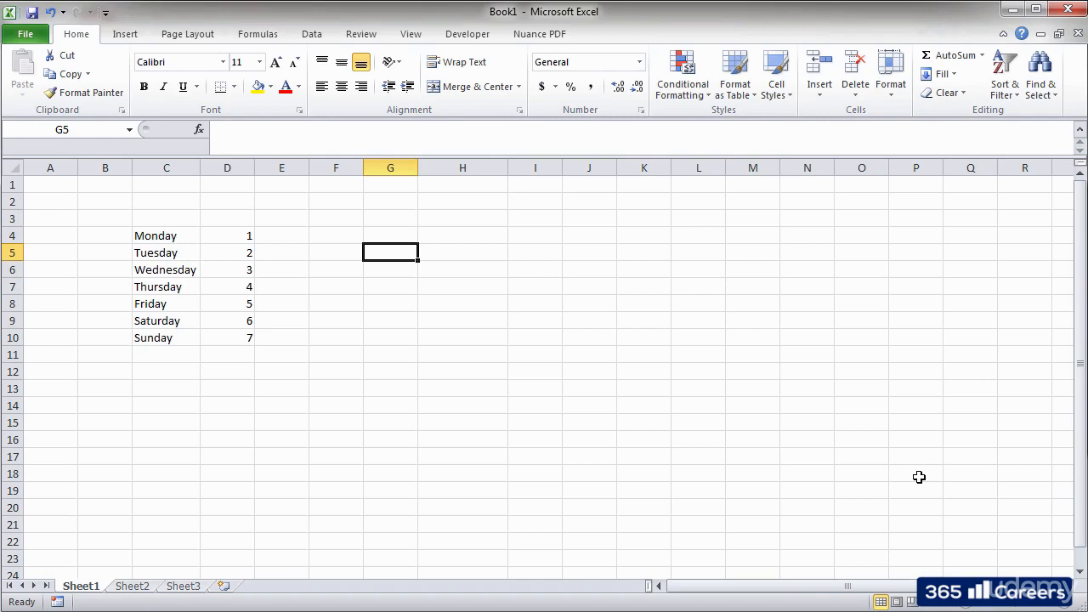
{"action": "mouse_move", "coordinate": [914, 469]}
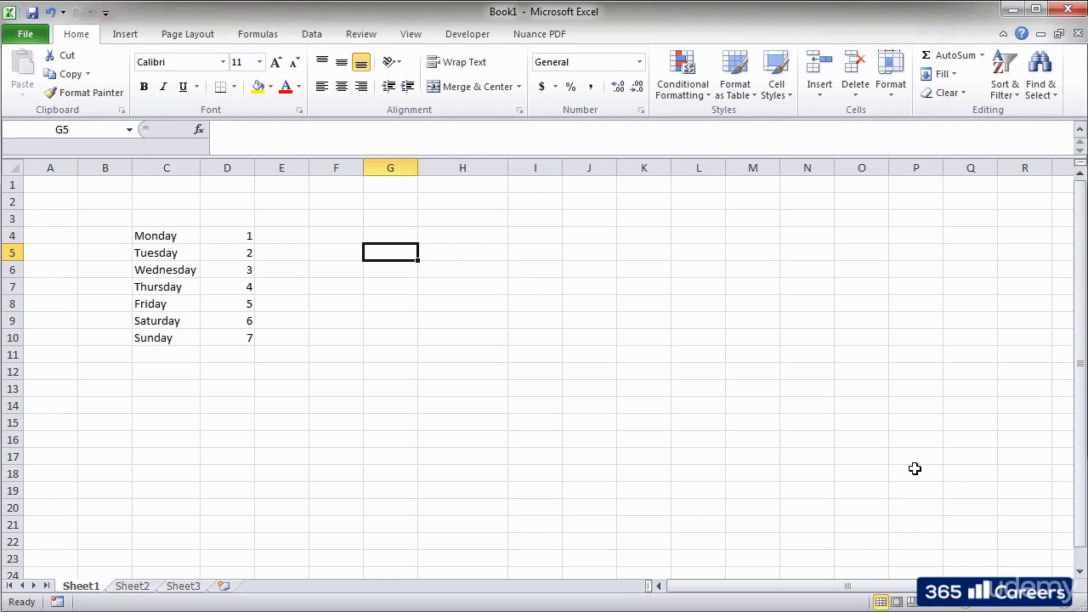
{"action": "mouse_move", "coordinate": [711, 415]}
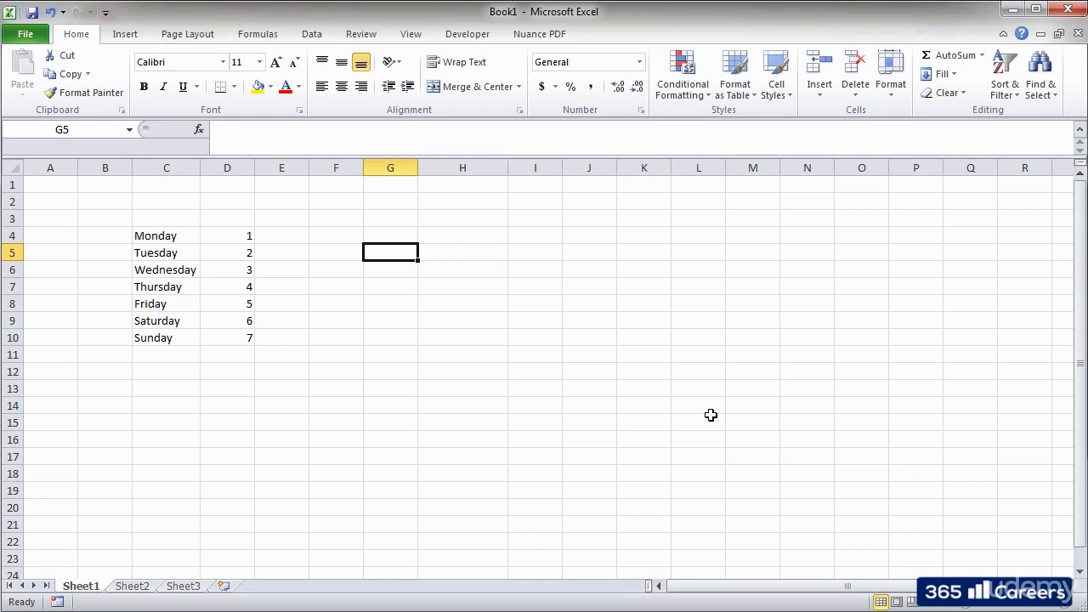
{"action": "mouse_move", "coordinate": [431, 313]}
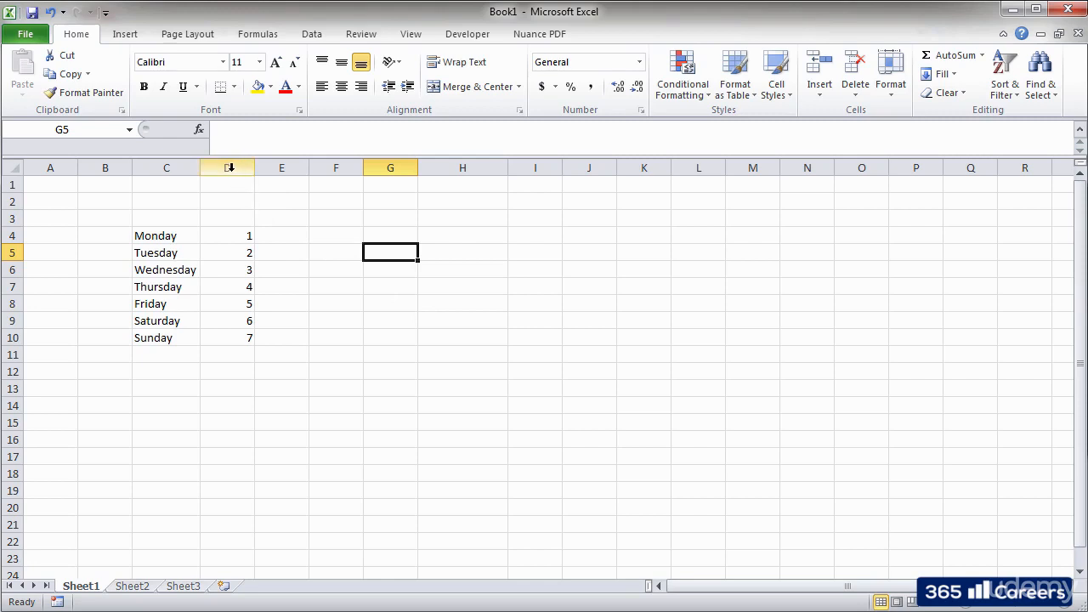
{"action": "left_click", "coordinate": [227, 167]}
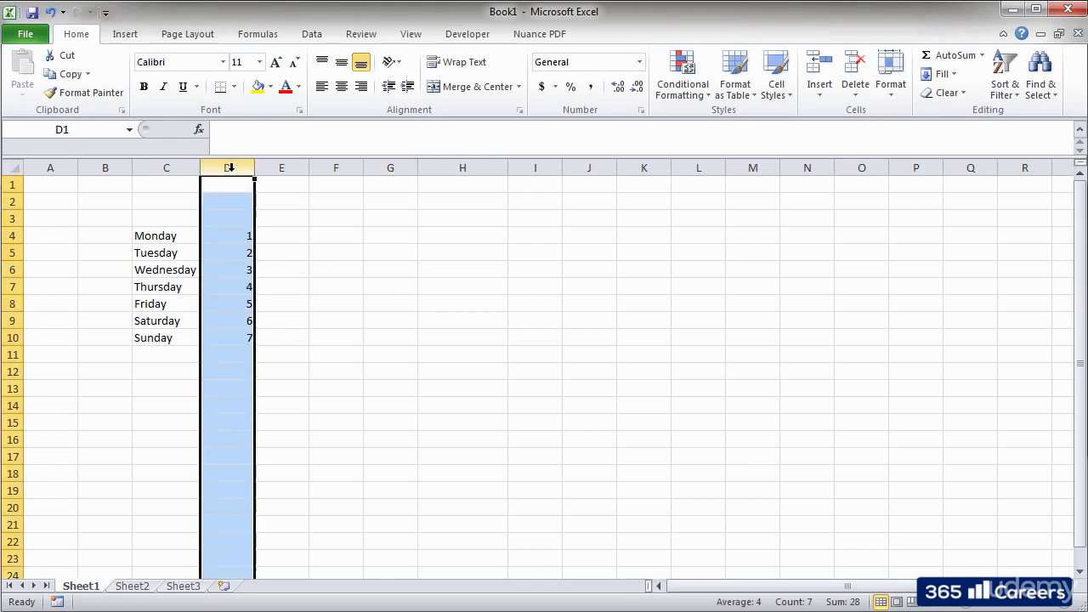
{"action": "left_click", "coordinate": [167, 320]}
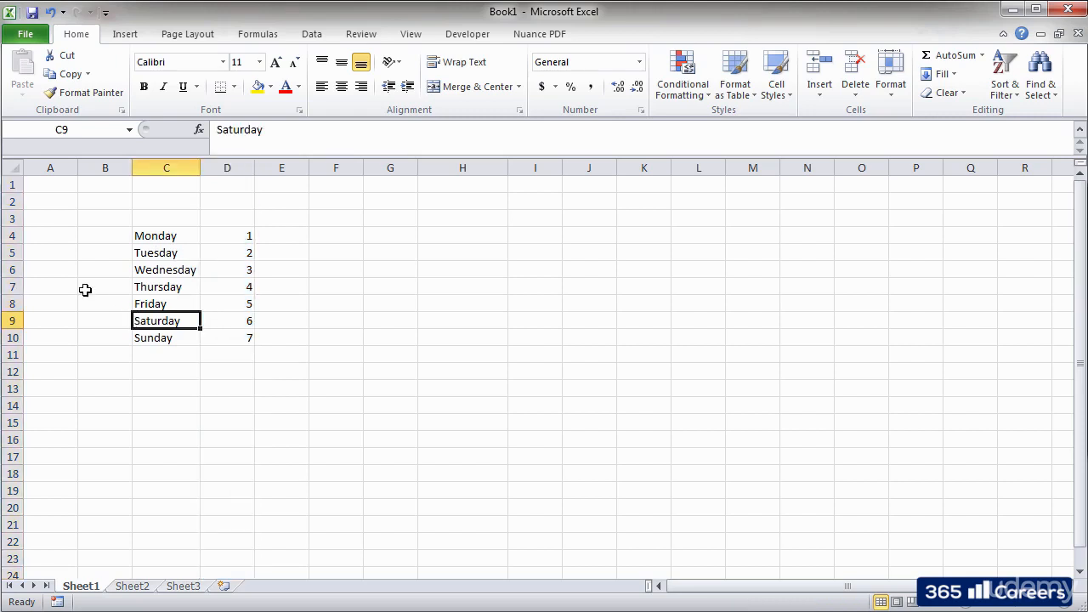
{"action": "left_click", "coordinate": [11, 286]}
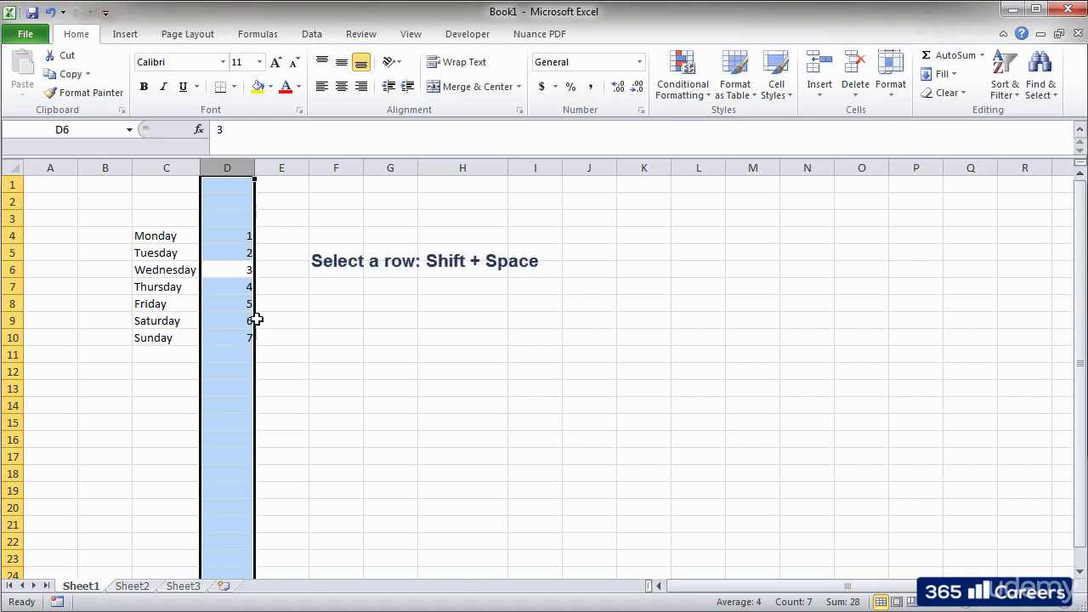
{"action": "key", "text": "Shift+Space"}
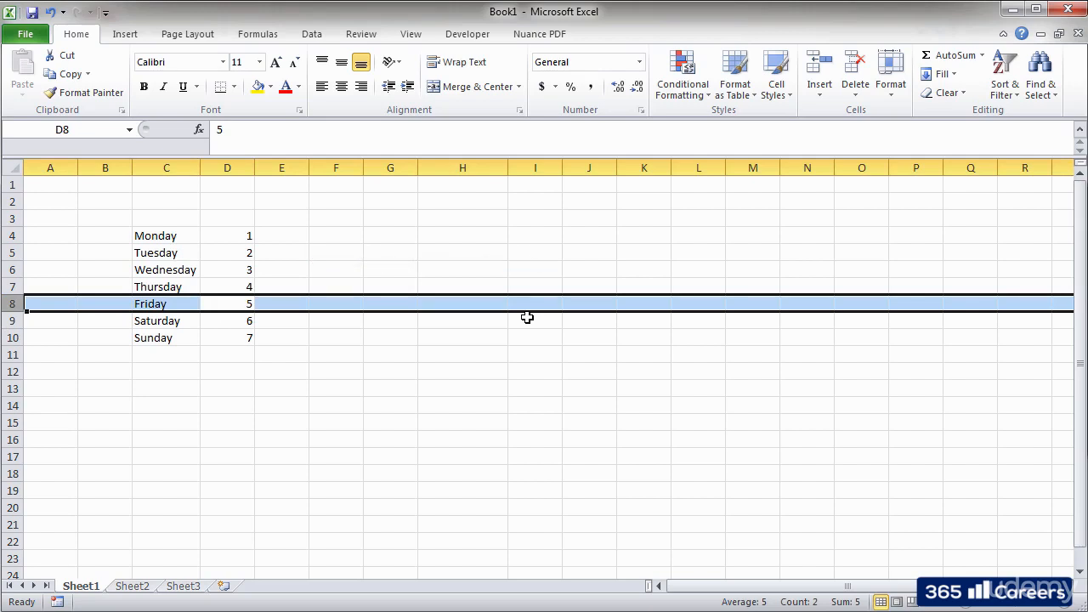
Deselect the Friday row, then drag column D's border to widen the numbers column
{"action": "left_click", "coordinate": [336, 338]}
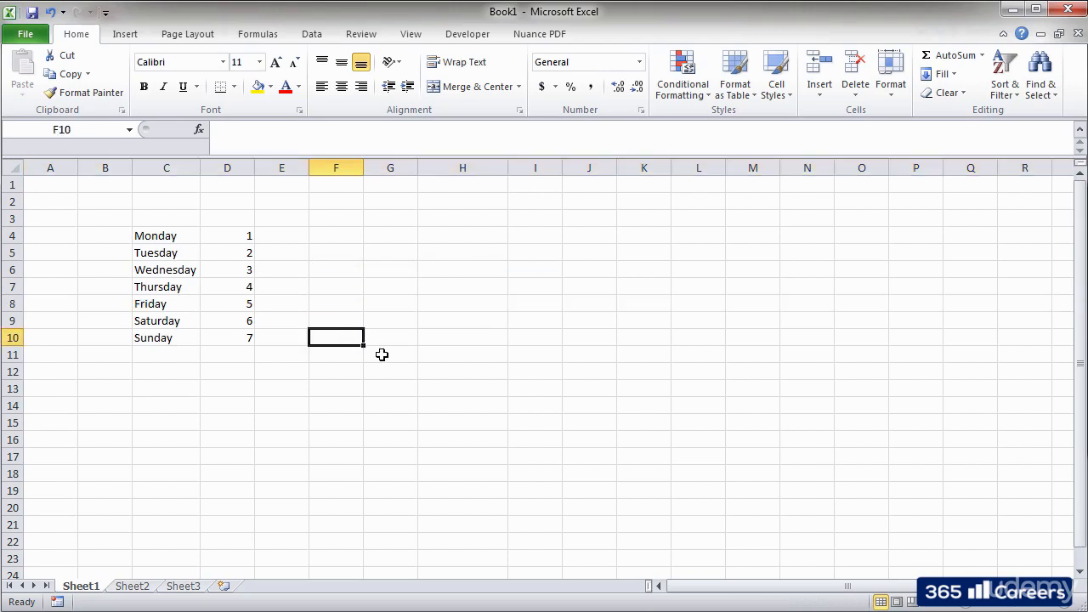
{"action": "mouse_move", "coordinate": [380, 355]}
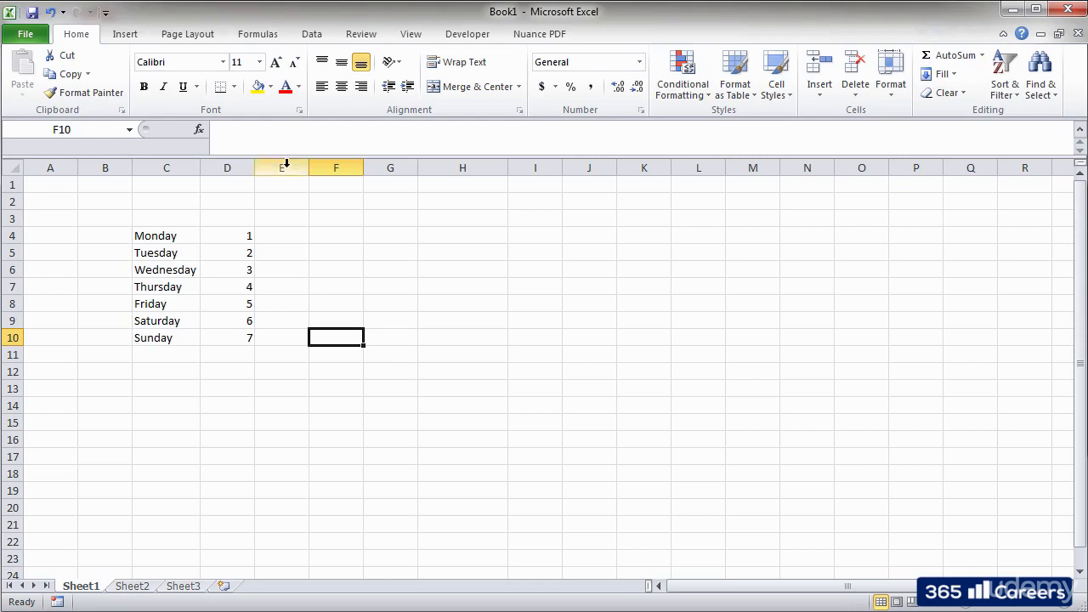
{"action": "left_click", "coordinate": [227, 168]}
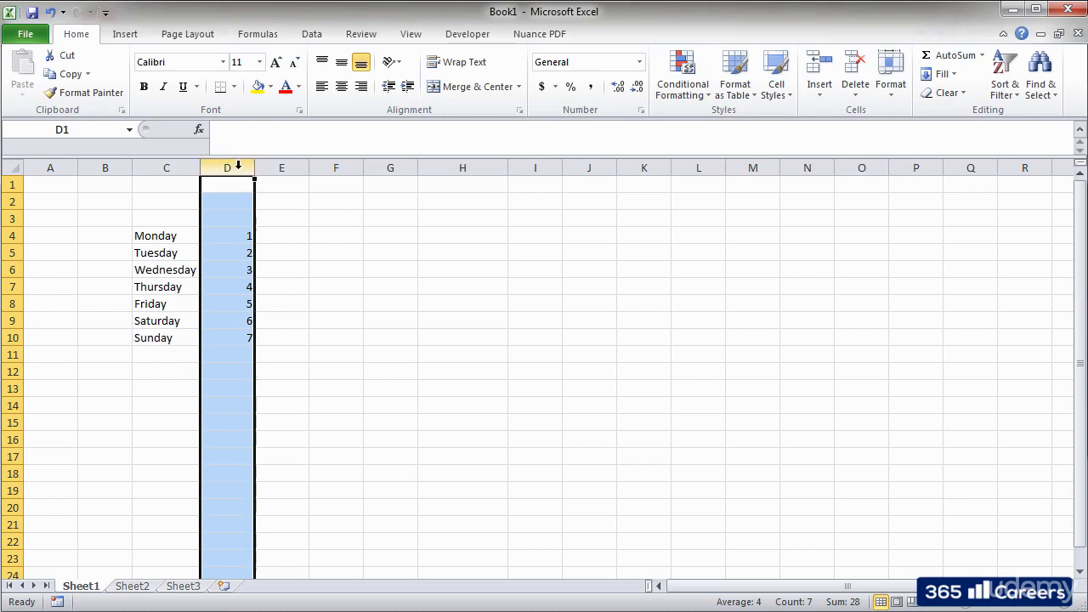
{"action": "left_click_drag", "start_coordinate": [255, 167], "coordinate": [317, 168]}
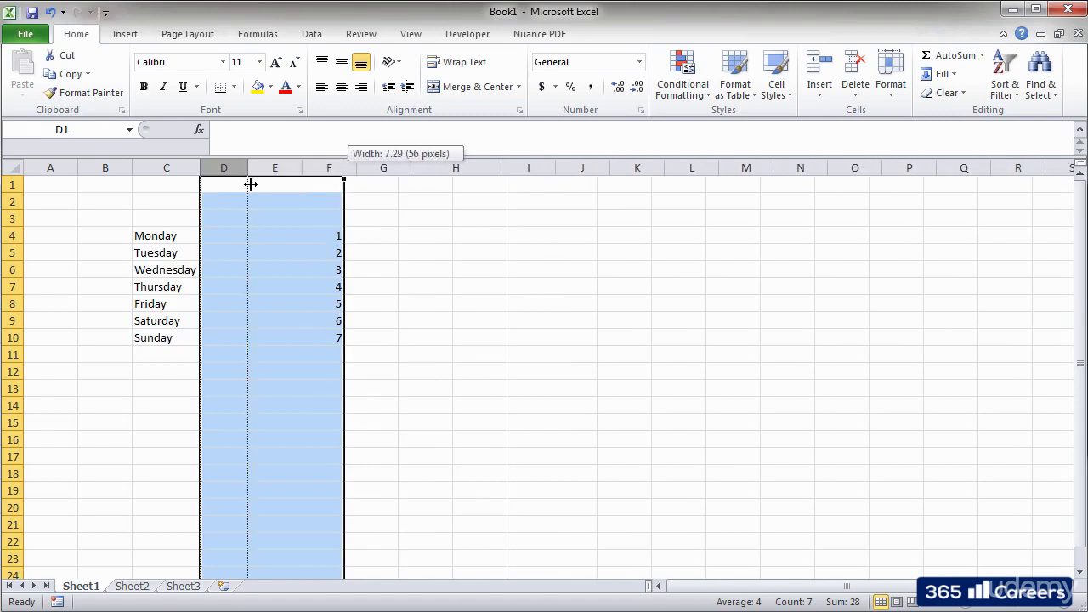
{"action": "right_click", "coordinate": [231, 167]}
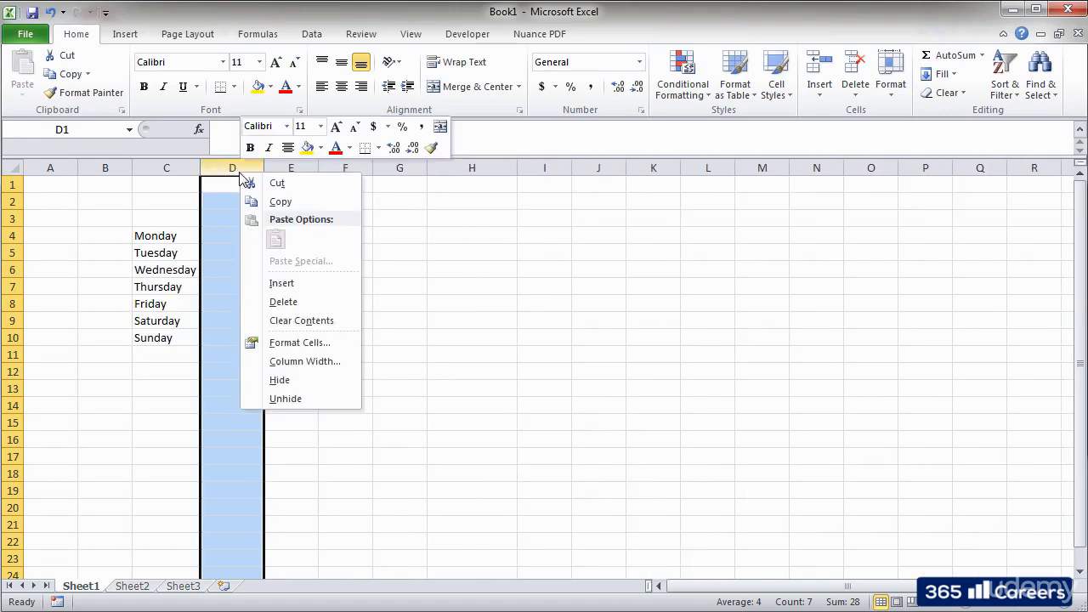
{"action": "mouse_move", "coordinate": [282, 283]}
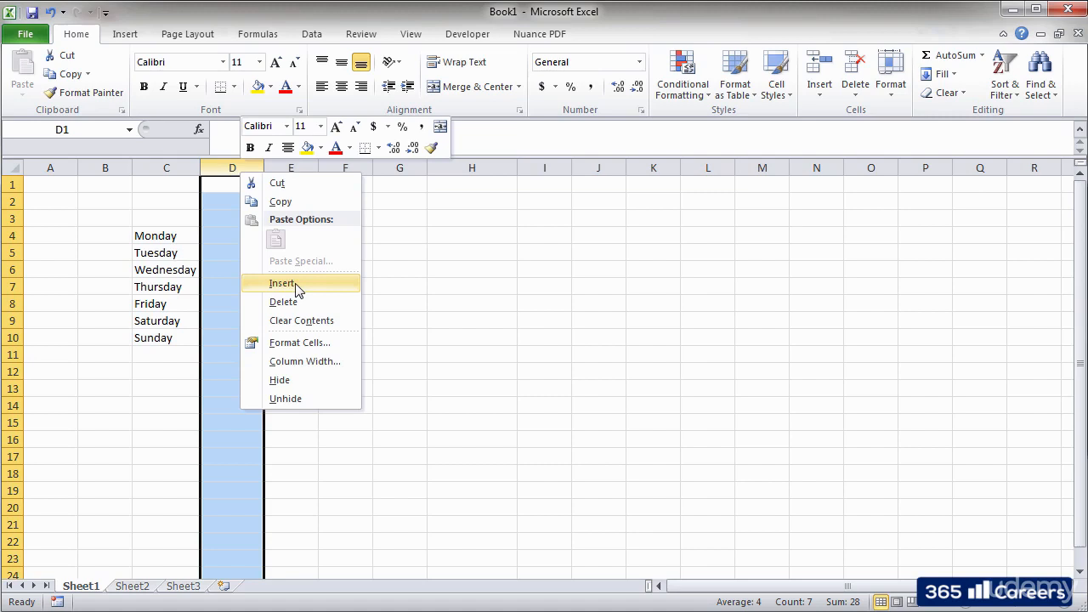
{"action": "left_click", "coordinate": [281, 283]}
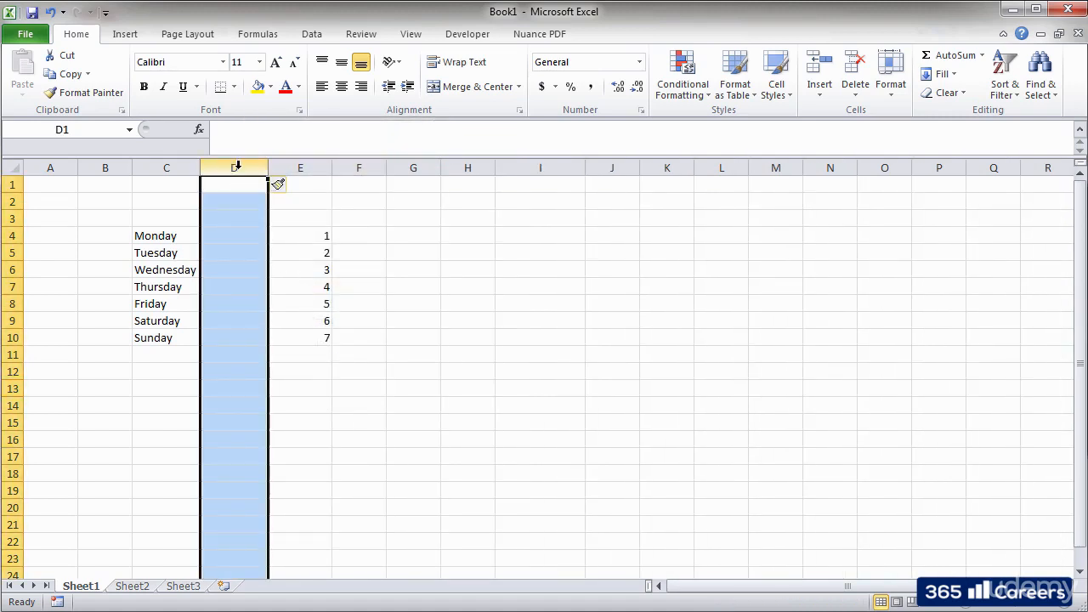
{"action": "right_click", "coordinate": [234, 167]}
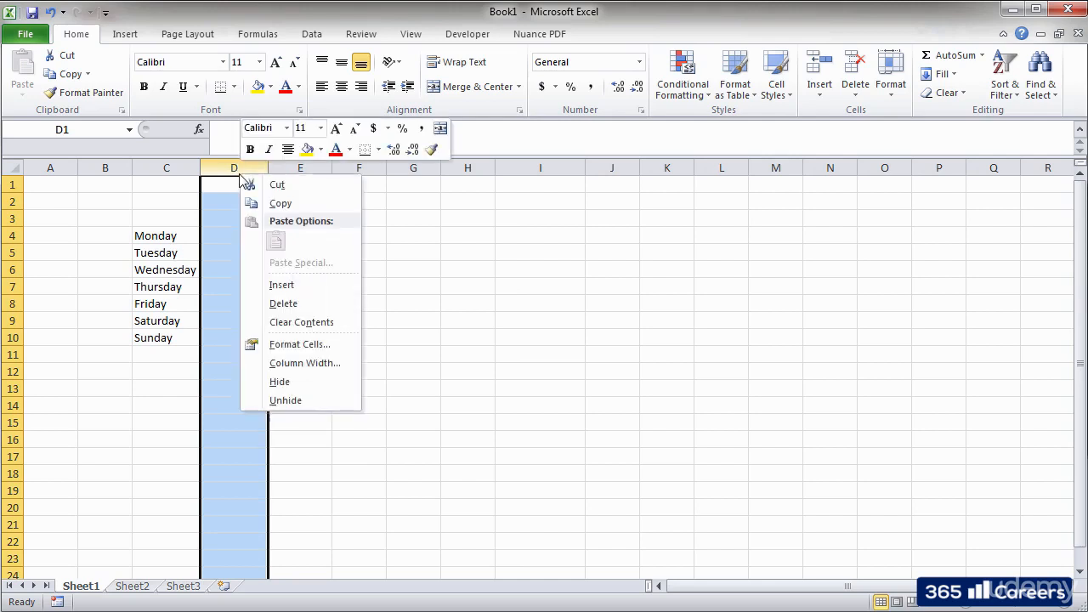
{"action": "mouse_move", "coordinate": [294, 306]}
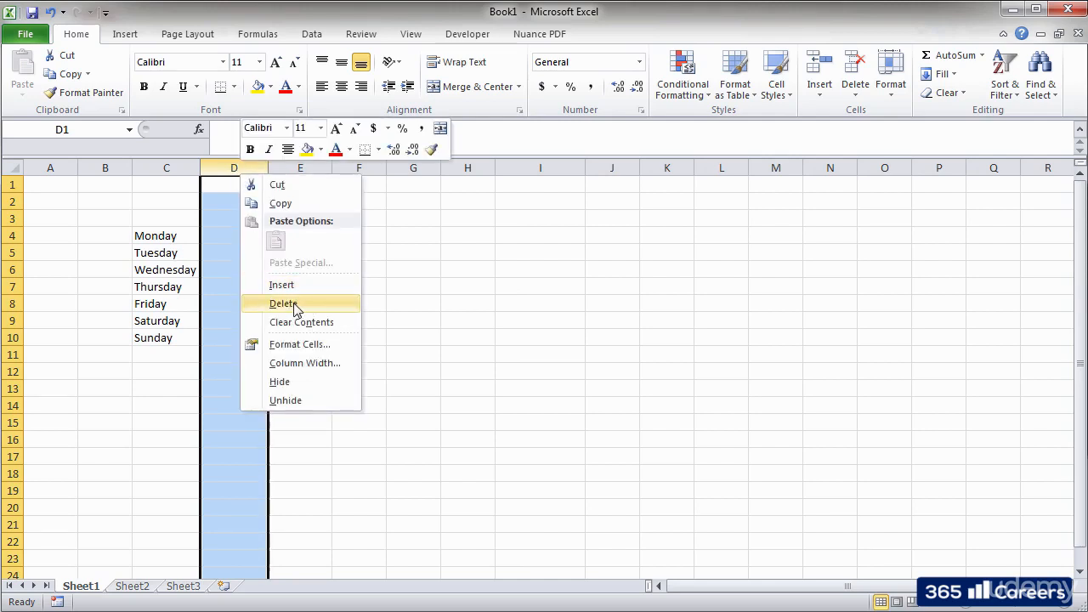
{"action": "left_click", "coordinate": [283, 304]}
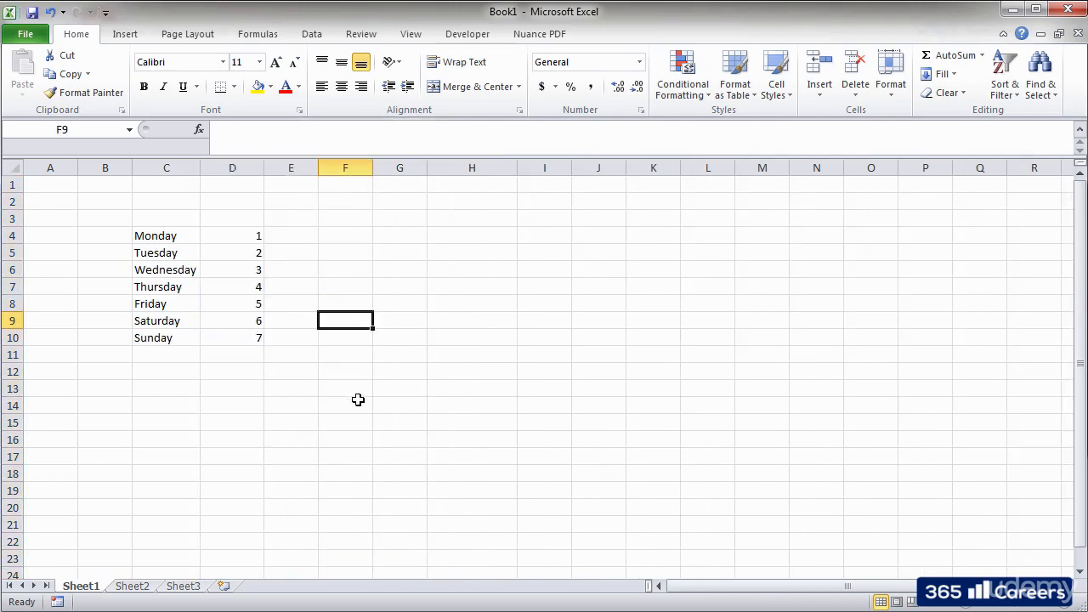
Narrow column D to a typed exact width so the numbers 1–7 fit snugly
{"action": "left_click", "coordinate": [345, 456]}
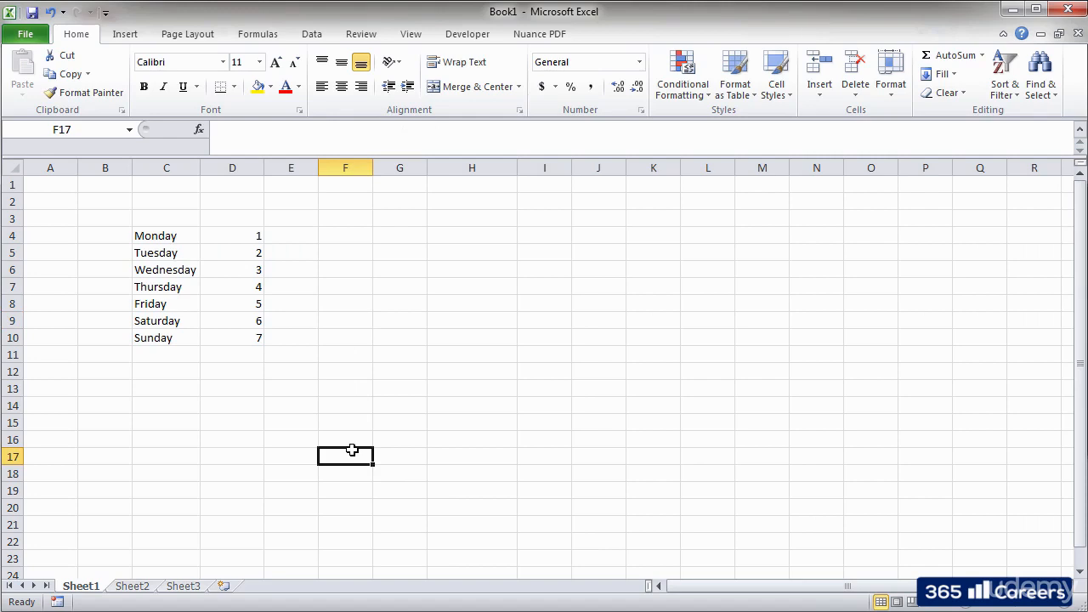
{"action": "mouse_move", "coordinate": [220, 184]}
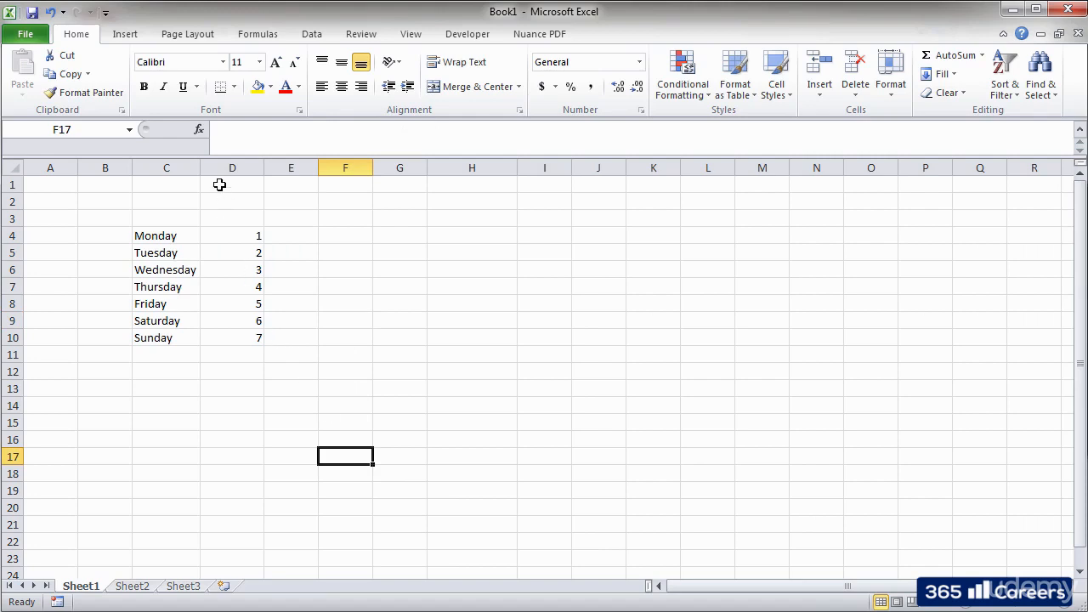
{"action": "left_click", "coordinate": [232, 167]}
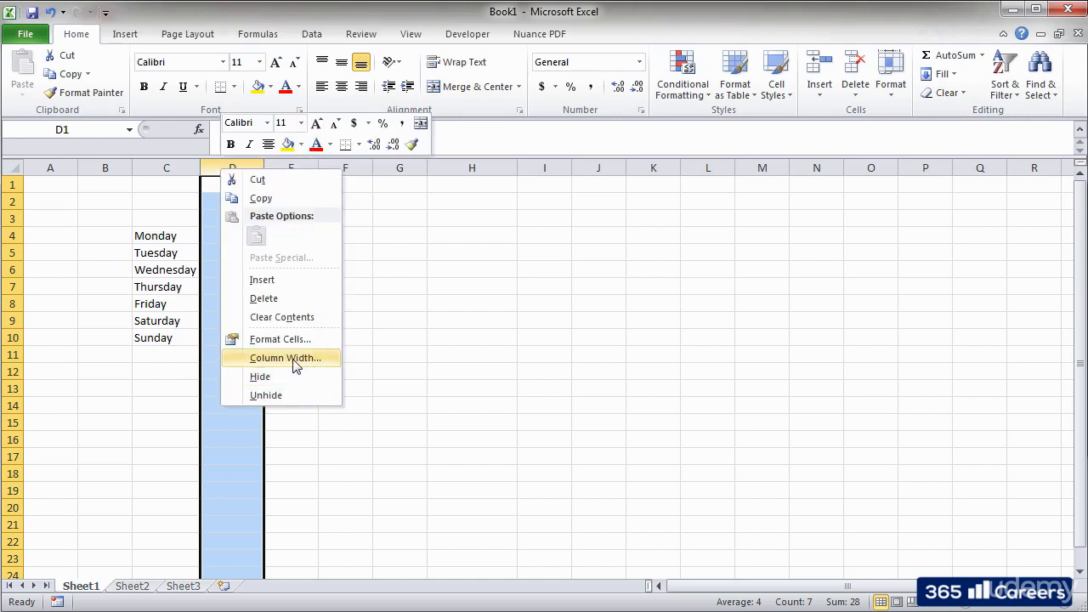
{"action": "left_click", "coordinate": [283, 358]}
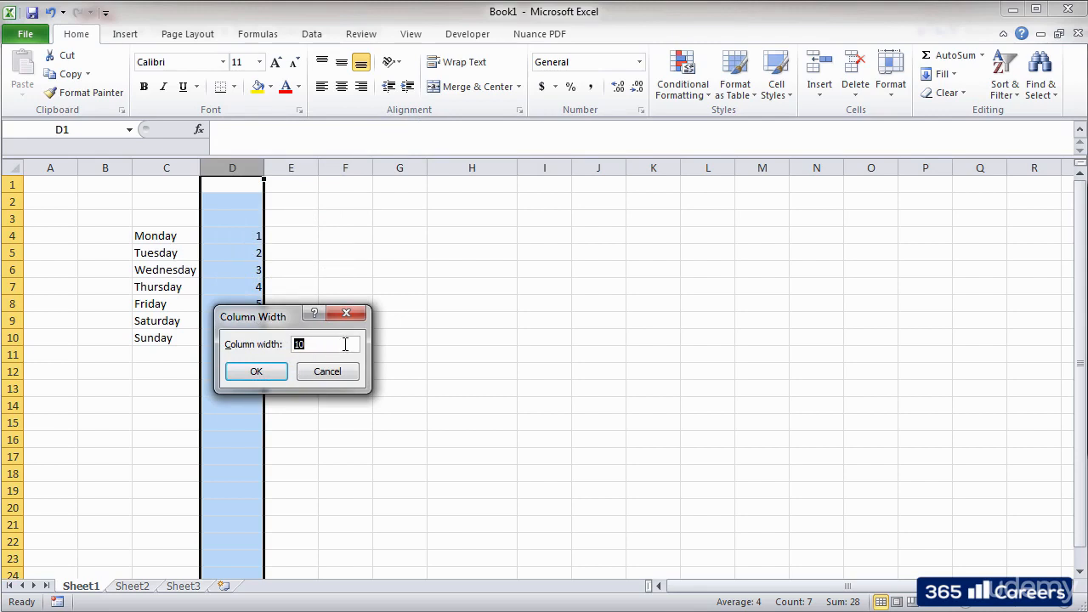
{"action": "left_click", "coordinate": [255, 372]}
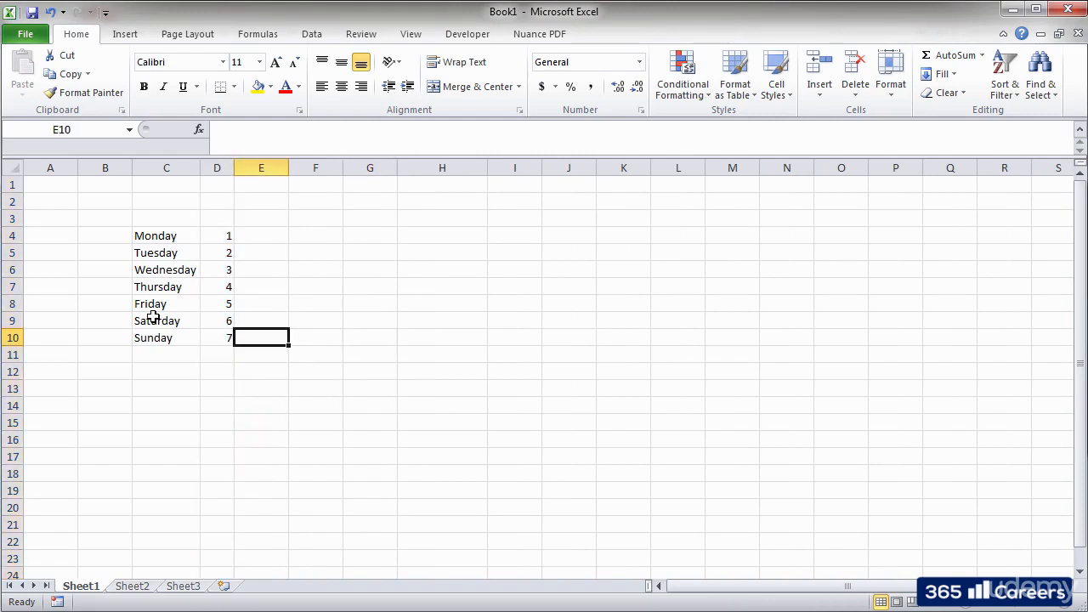
{"action": "right_click", "coordinate": [12, 304]}
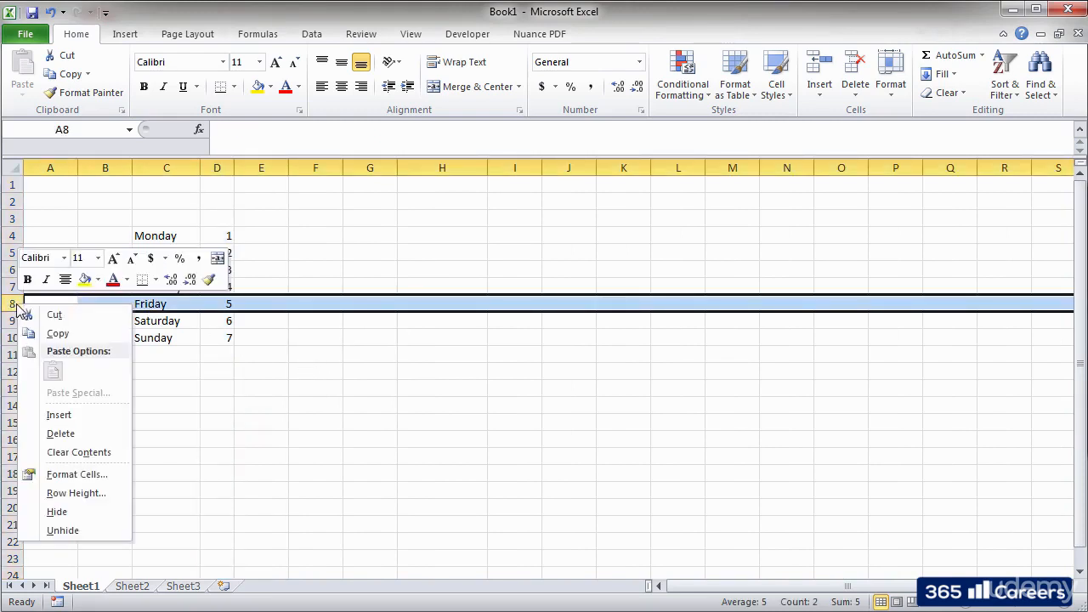
{"action": "mouse_move", "coordinate": [267, 465]}
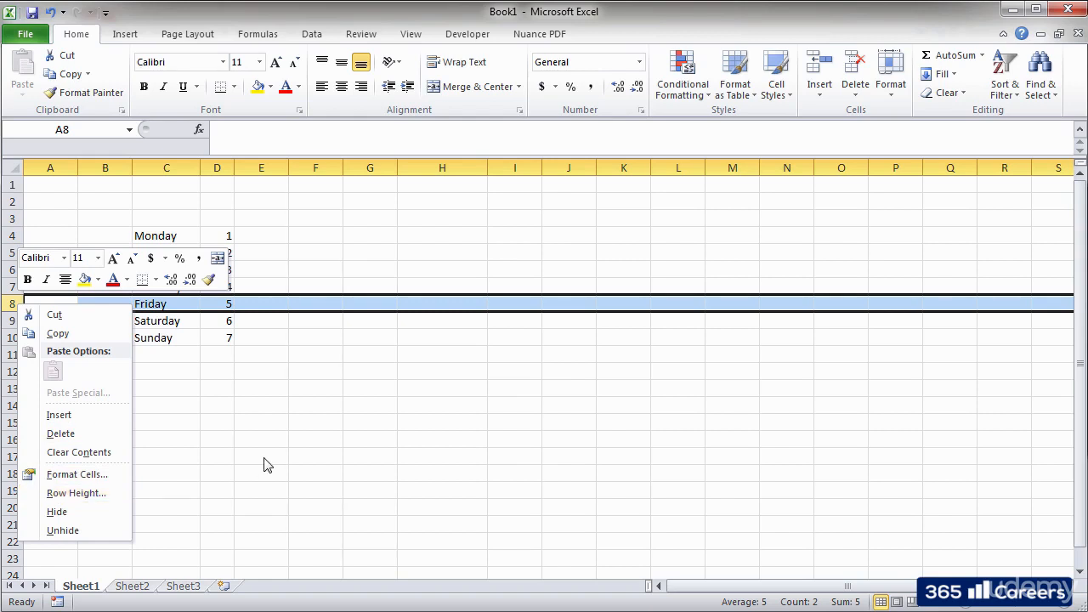